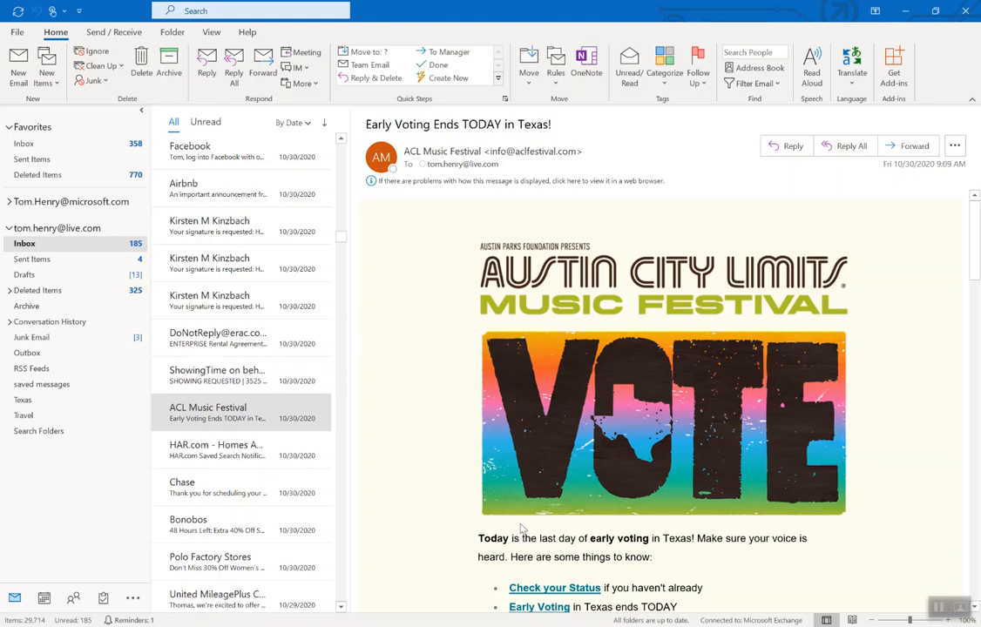
mouse_move(100, 255)
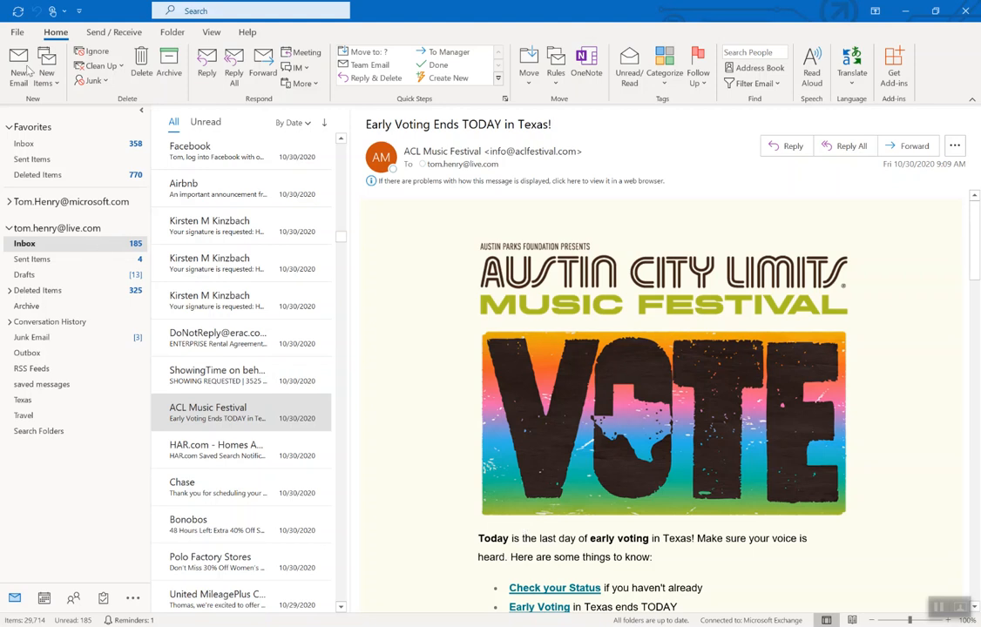
mouse_move(18, 66)
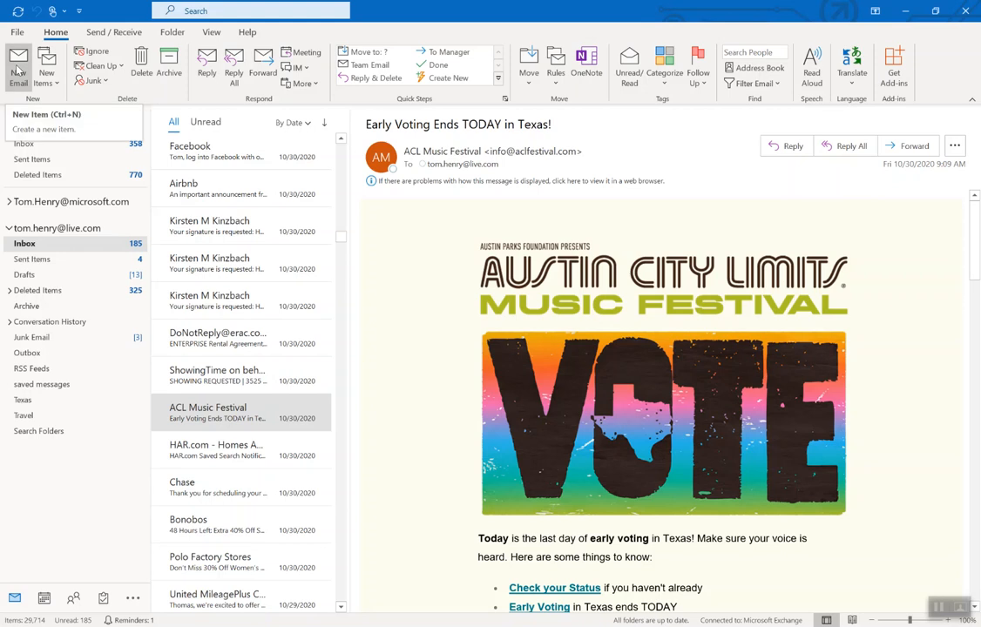
Start a new email with subject 'test delay' and body text 'test'
click(17, 66)
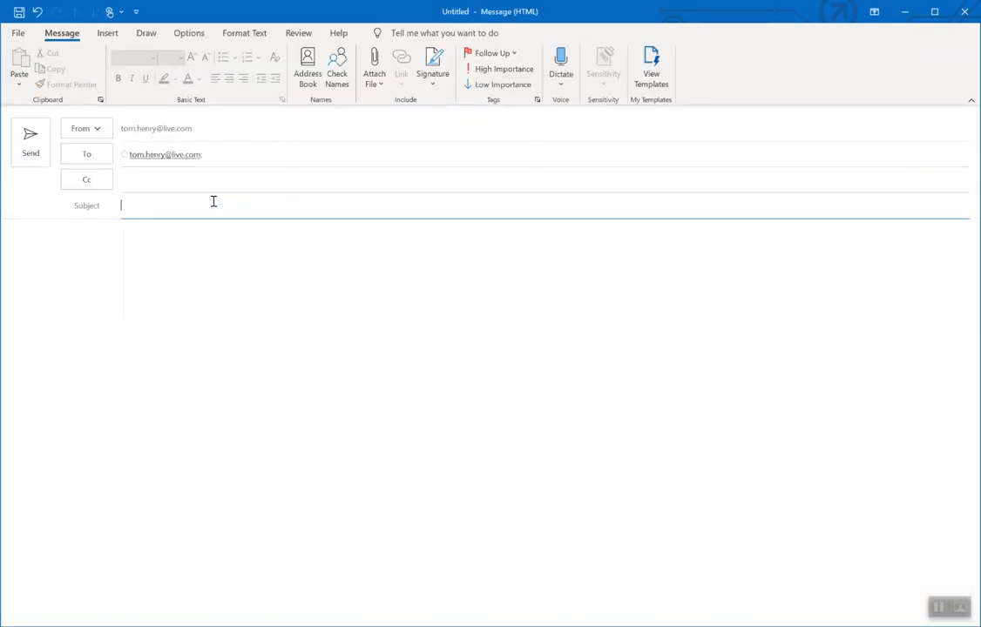
text(test)
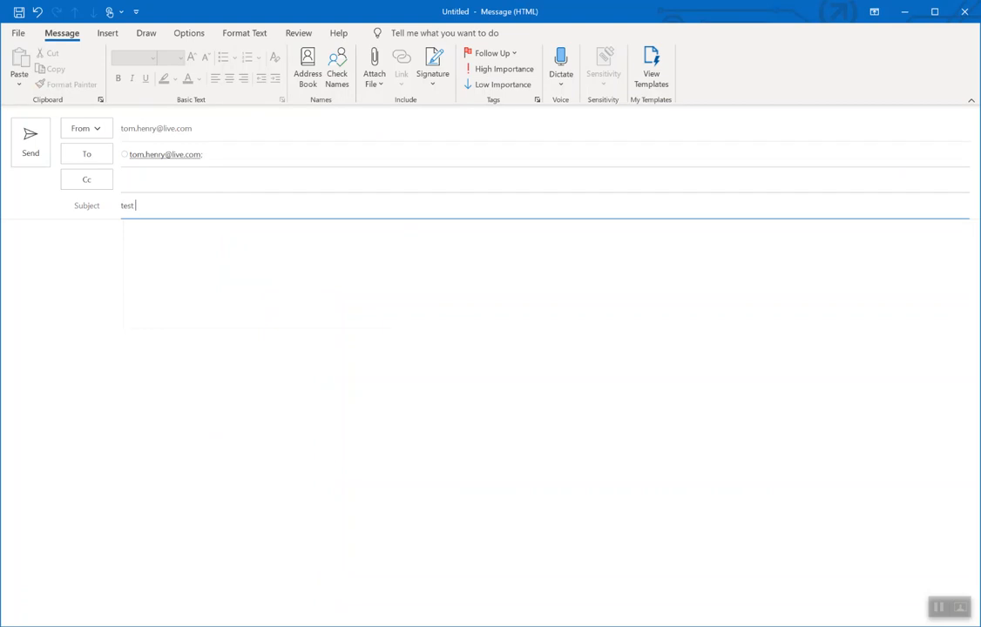
text(delay)
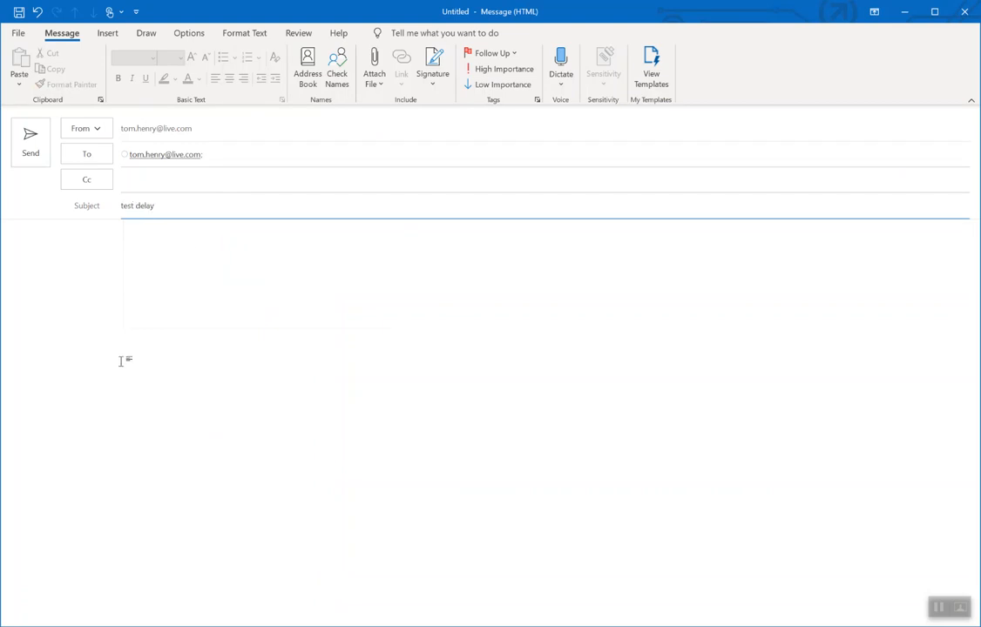
text(test)
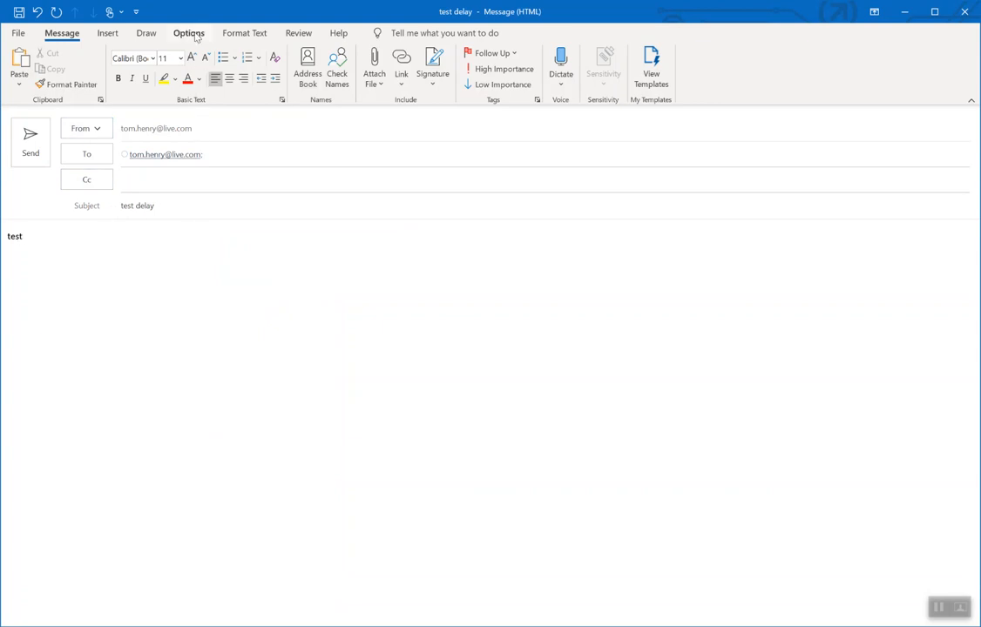
Enable Delay Delivery under Options and set Do not deliver before to 1/5/2021
click(188, 33)
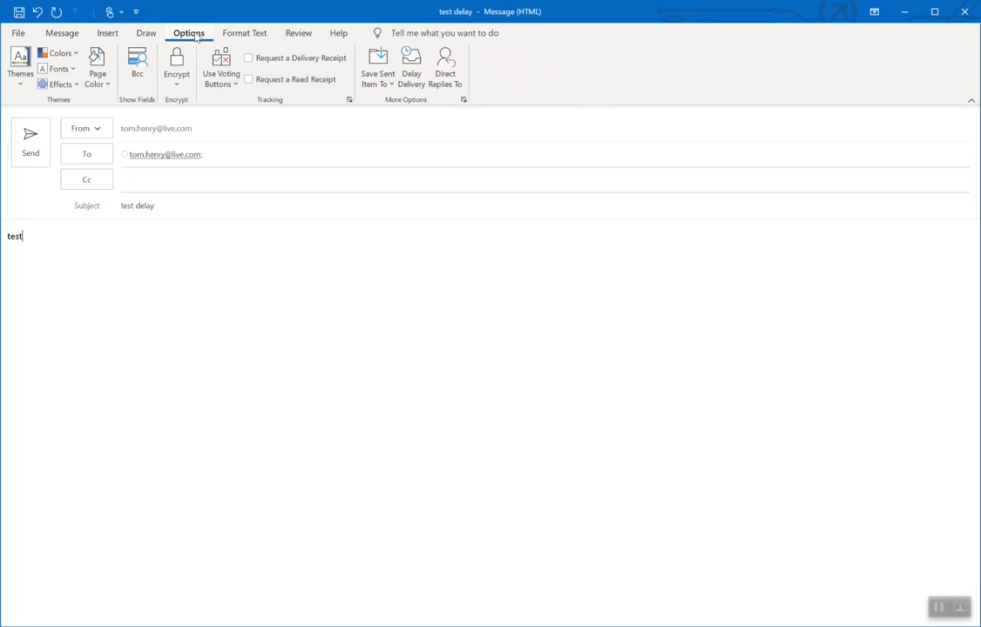
click(412, 68)
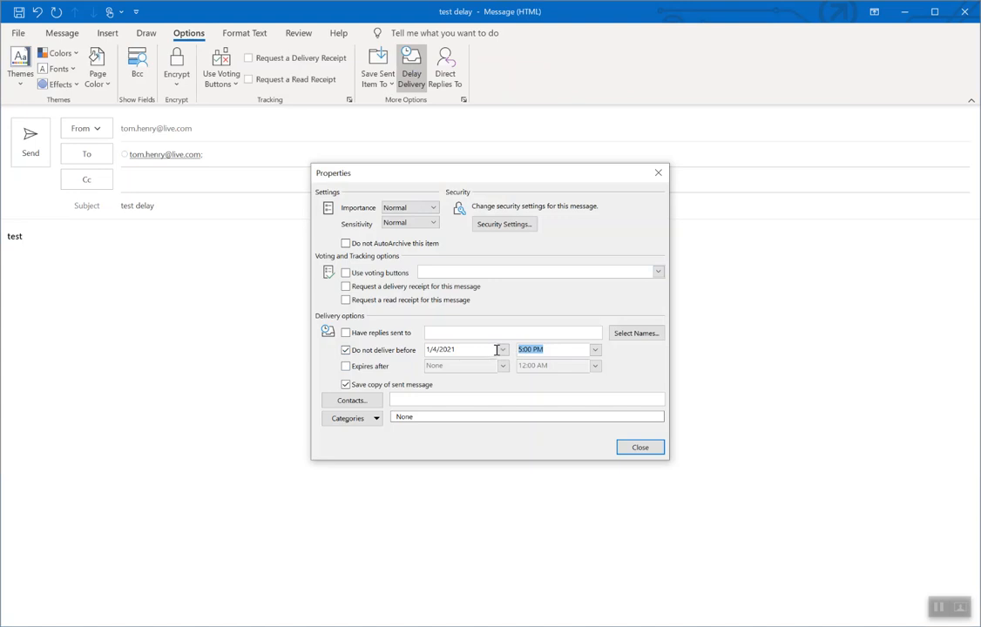
click(501, 349)
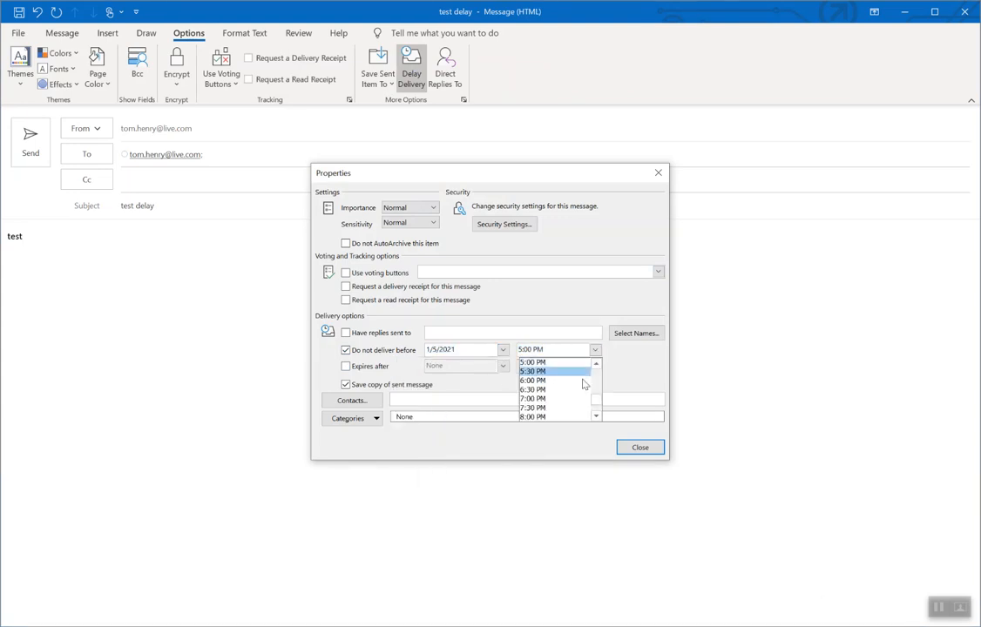
Choose 1:00 PM as the do-not-deliver-before time and close the Properties dialog
click(595, 362)
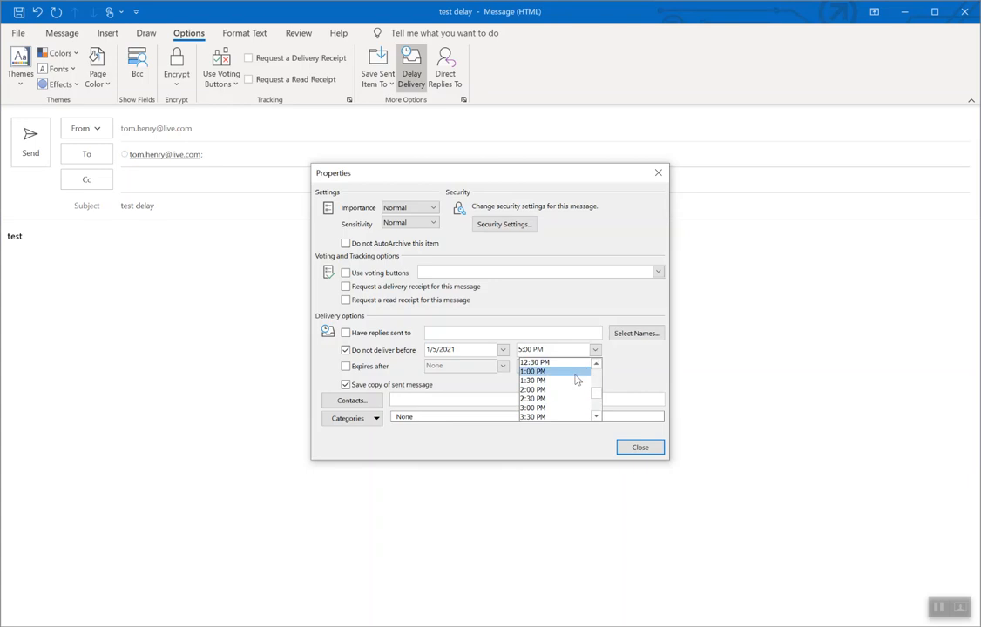
click(533, 371)
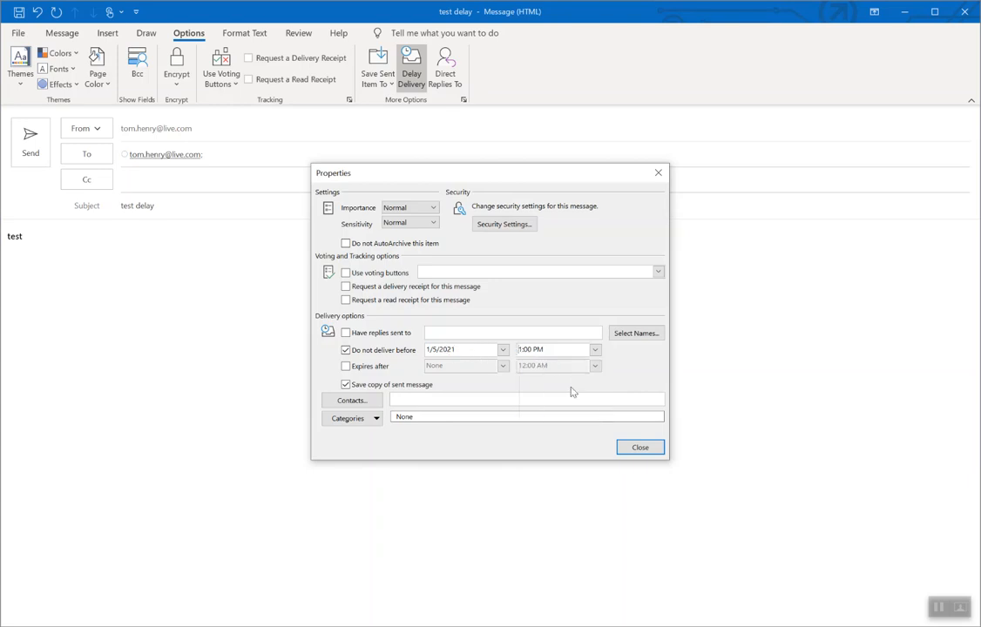
click(639, 446)
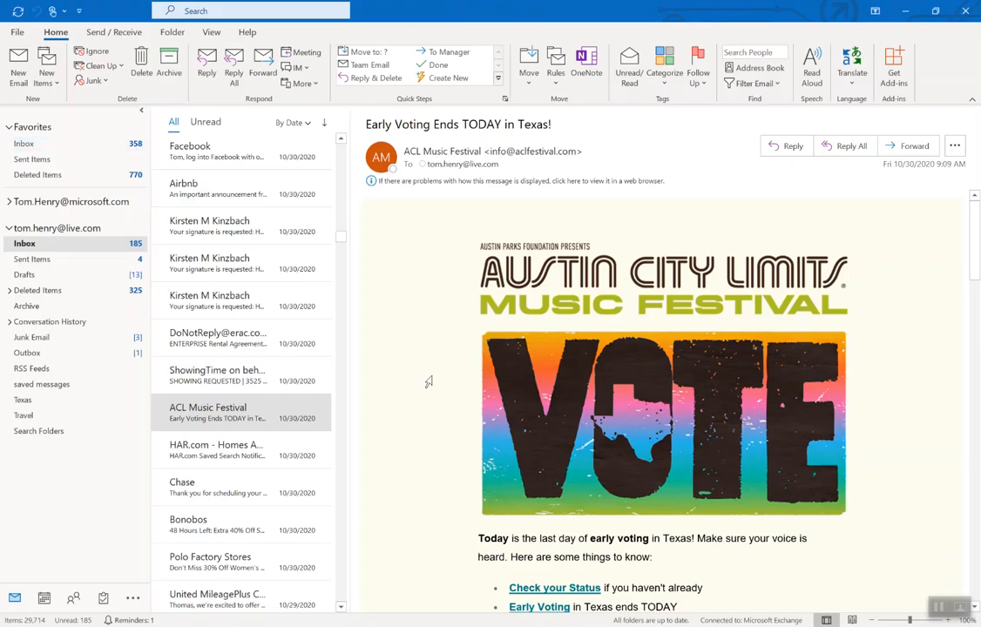
mouse_move(79, 352)
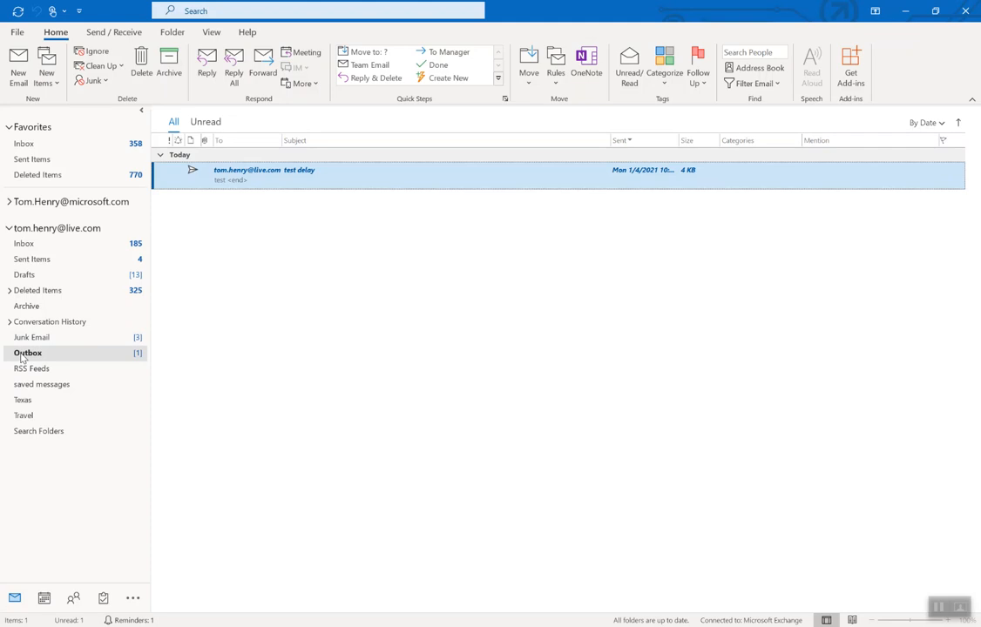
mouse_move(31, 352)
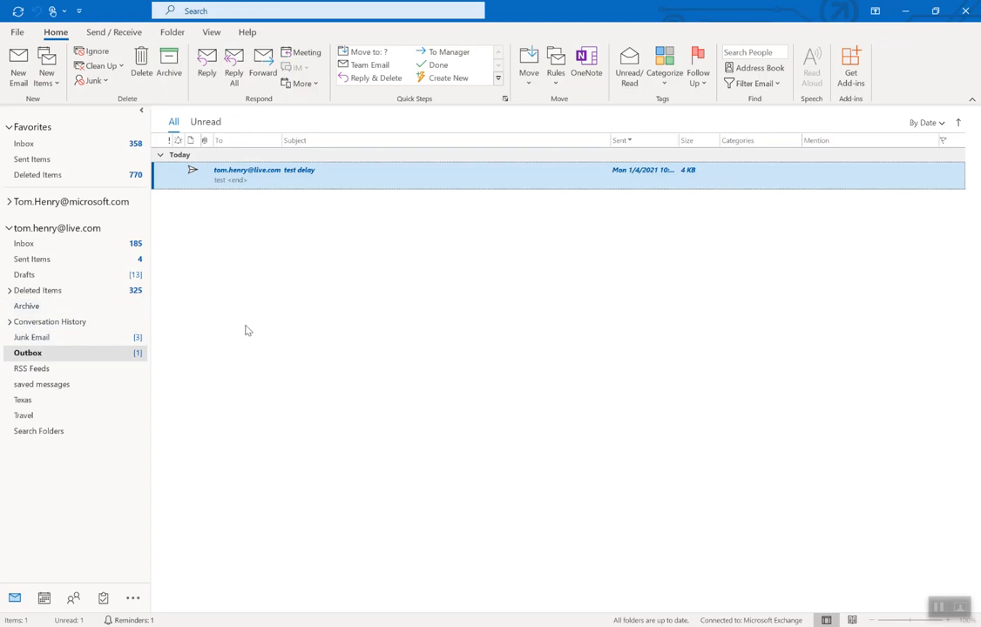
mouse_move(324, 354)
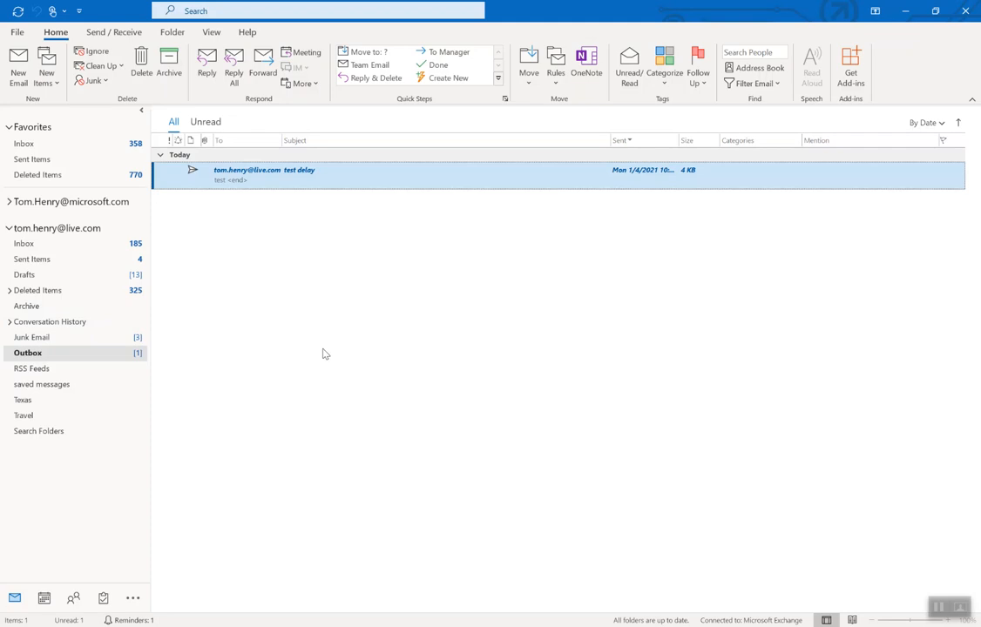
mouse_move(263, 394)
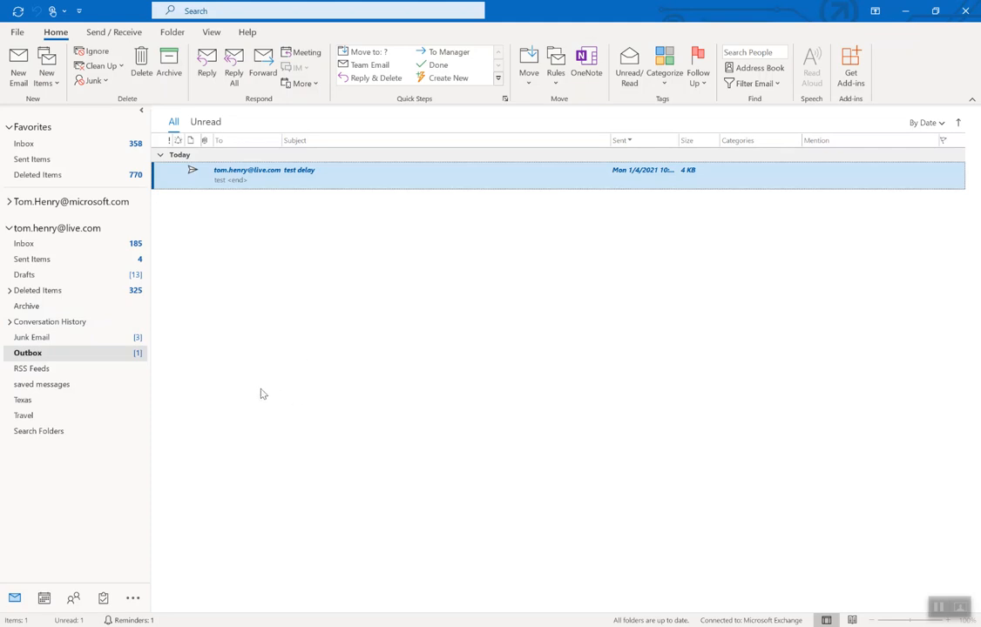